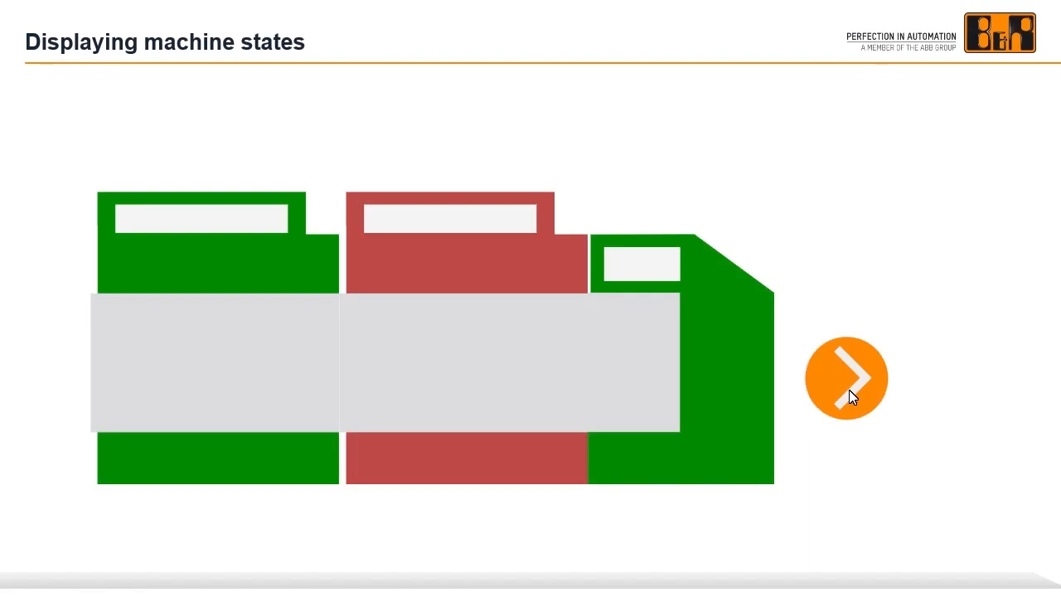
- Add MpSkyline Default under mappServices via the Object Catalog and open Config.mpskyline
left_click(845, 377)
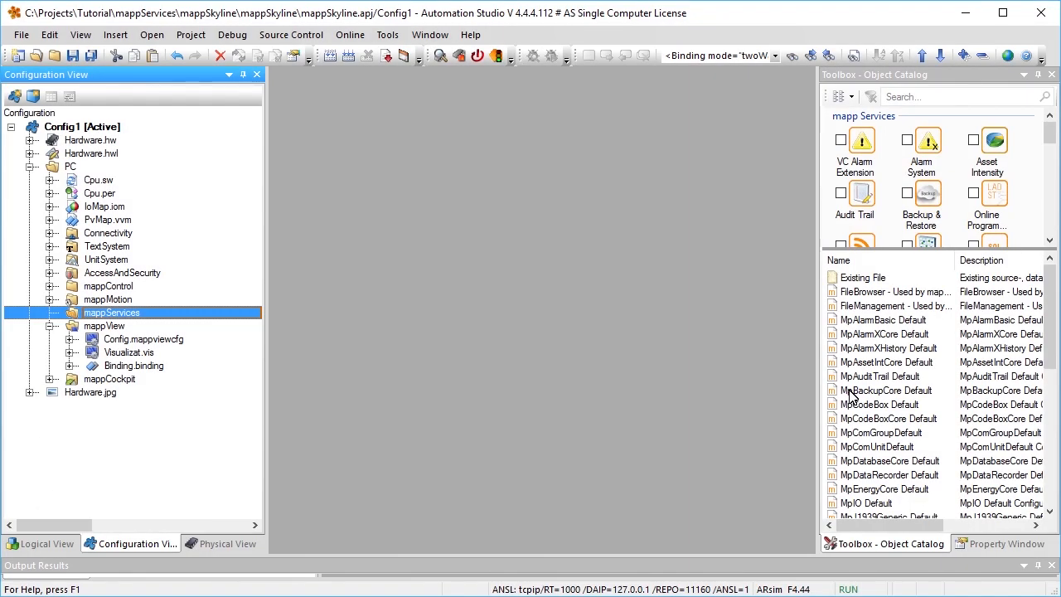
mouse_move(895, 105)
type("M")
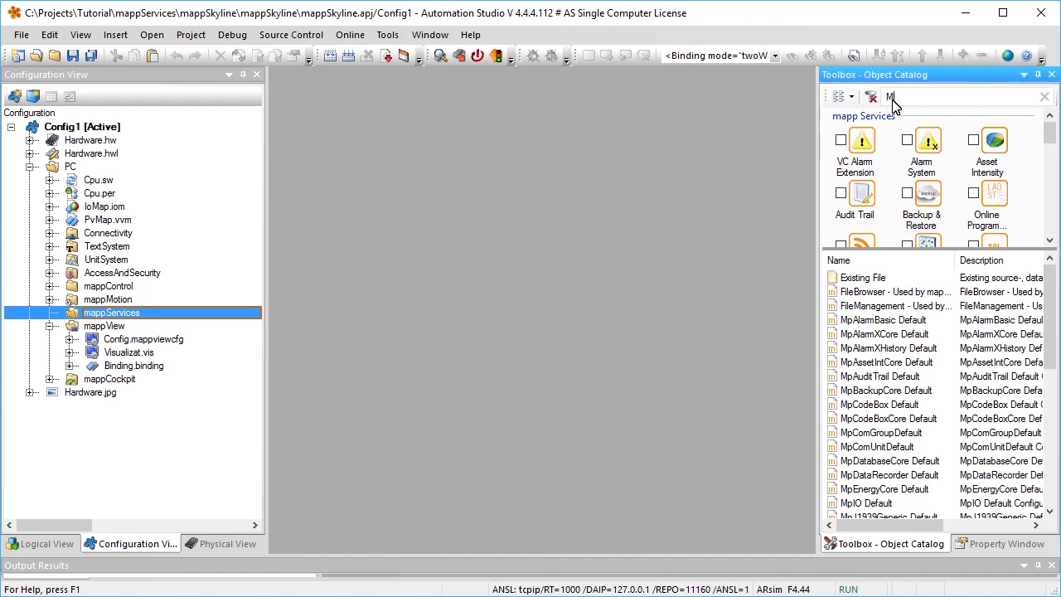
type("pSkyline")
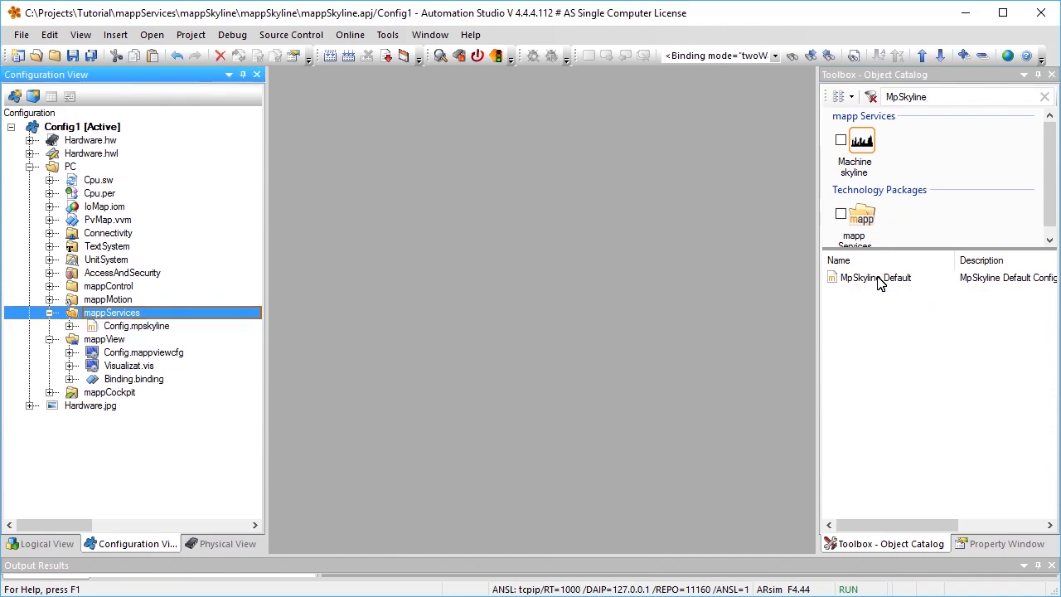
mouse_move(168, 334)
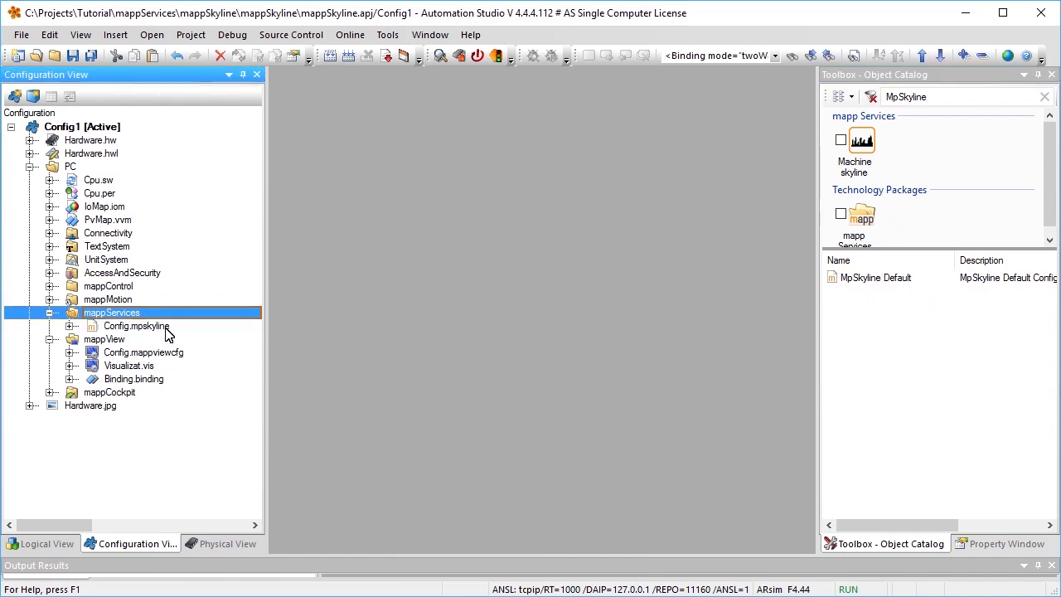
double_click(135, 325)
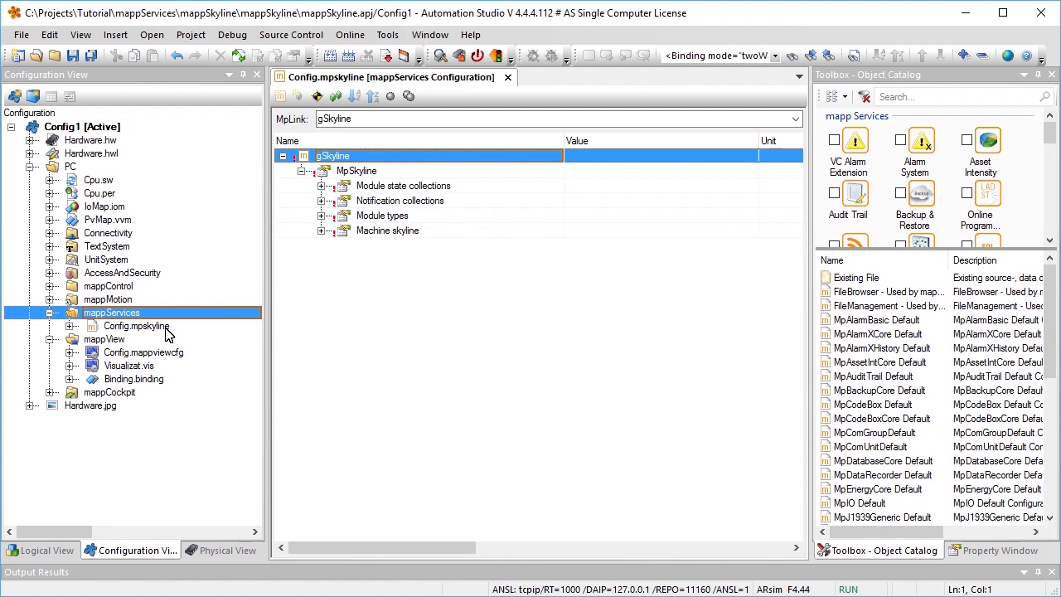
mouse_move(323, 193)
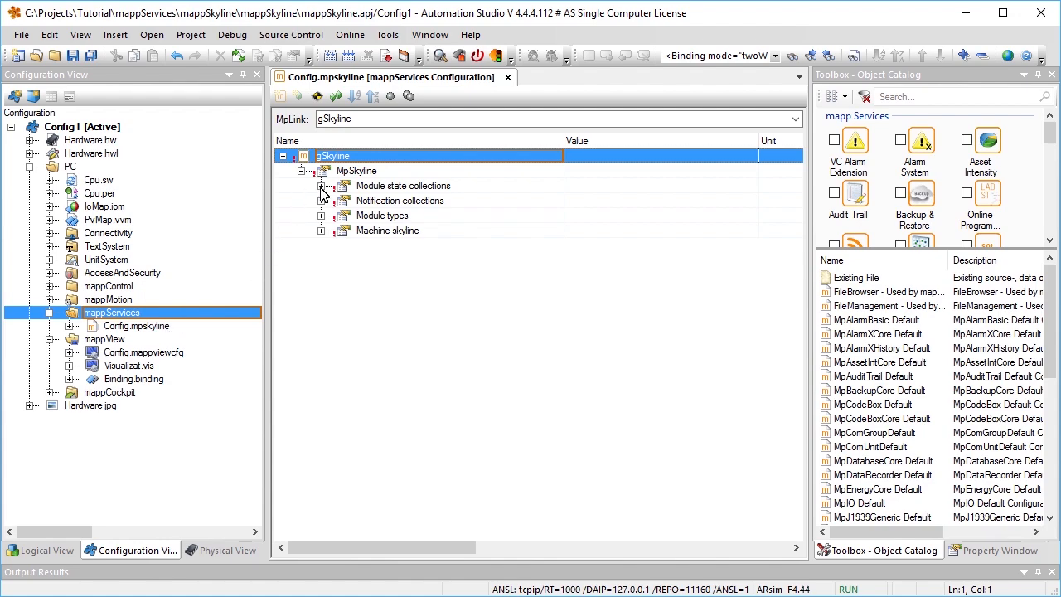
- Add modules Printer_Black (PrintingUnit) and Stacker (StackerUnit) under the Machine skyline
left_click(322, 185)
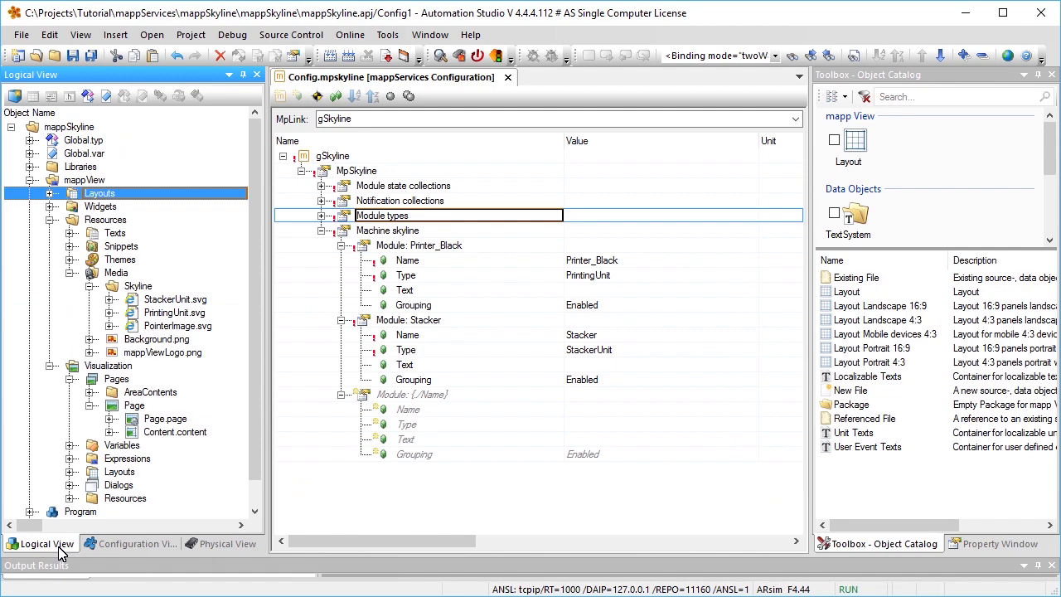
mouse_move(182, 440)
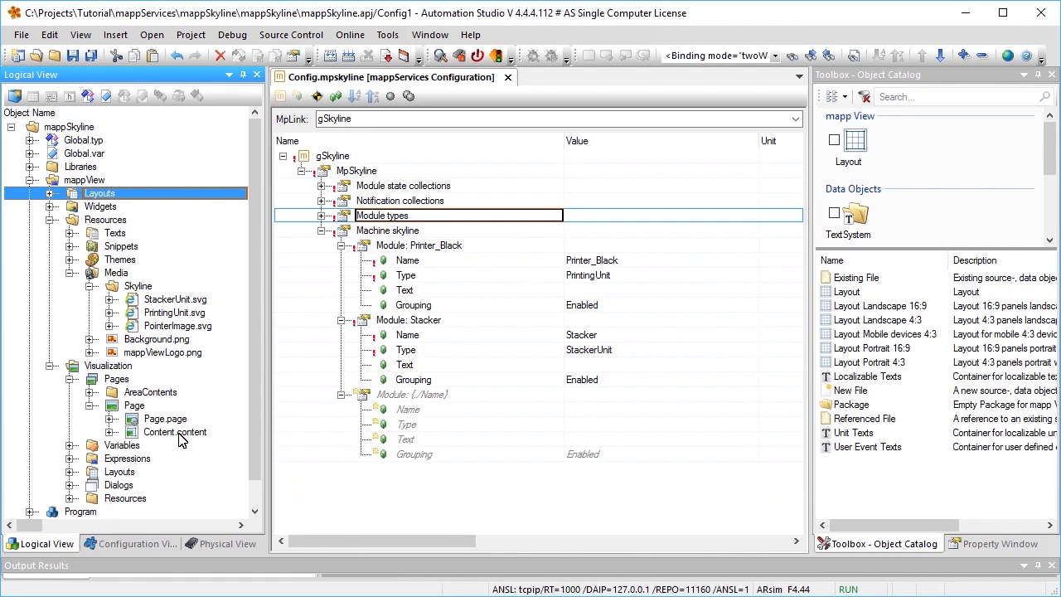
- Place a Skyline widget on Content.content and bind its mpLink to gSkyline
double_click(174, 432)
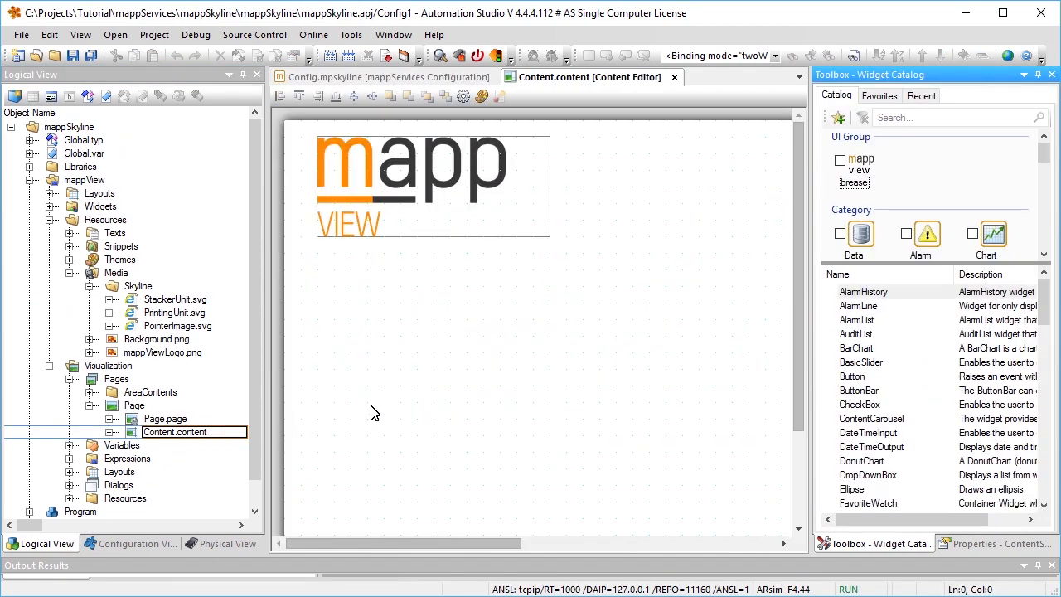
left_click(953, 117)
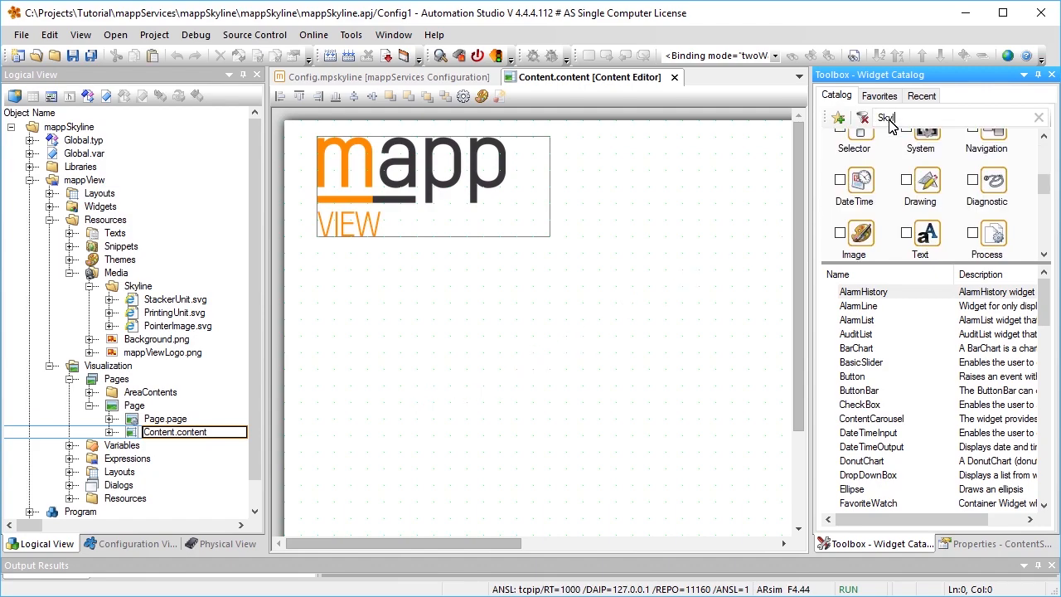
type("Skyline")
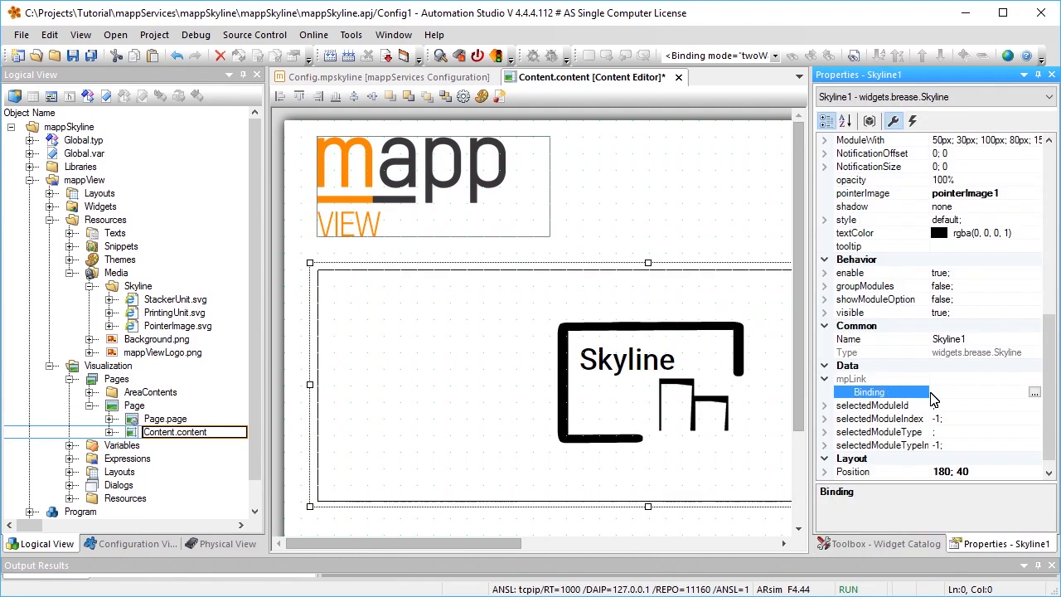
left_click(1034, 392)
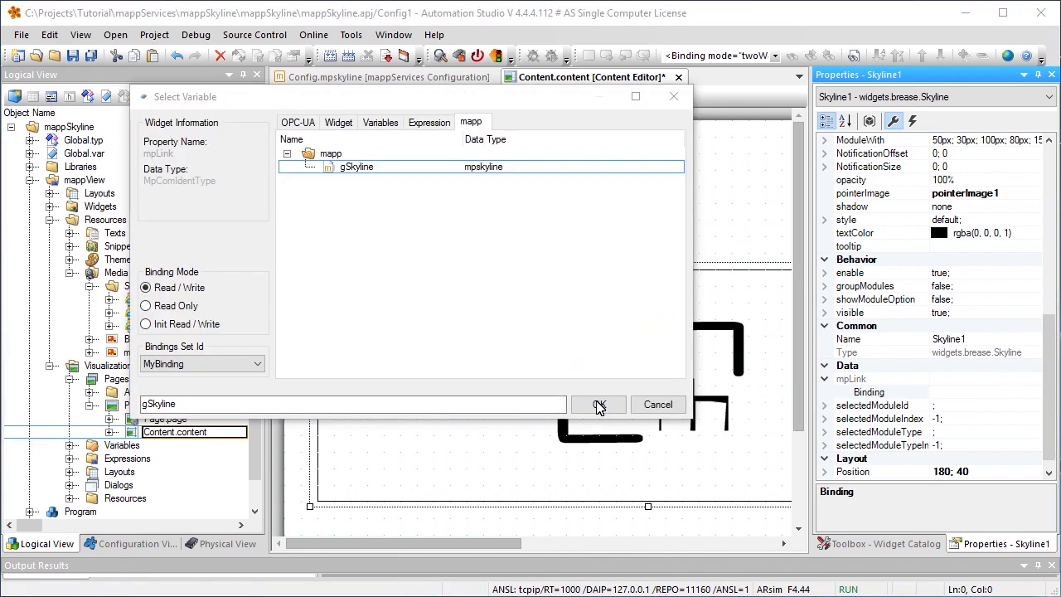
left_click(597, 404)
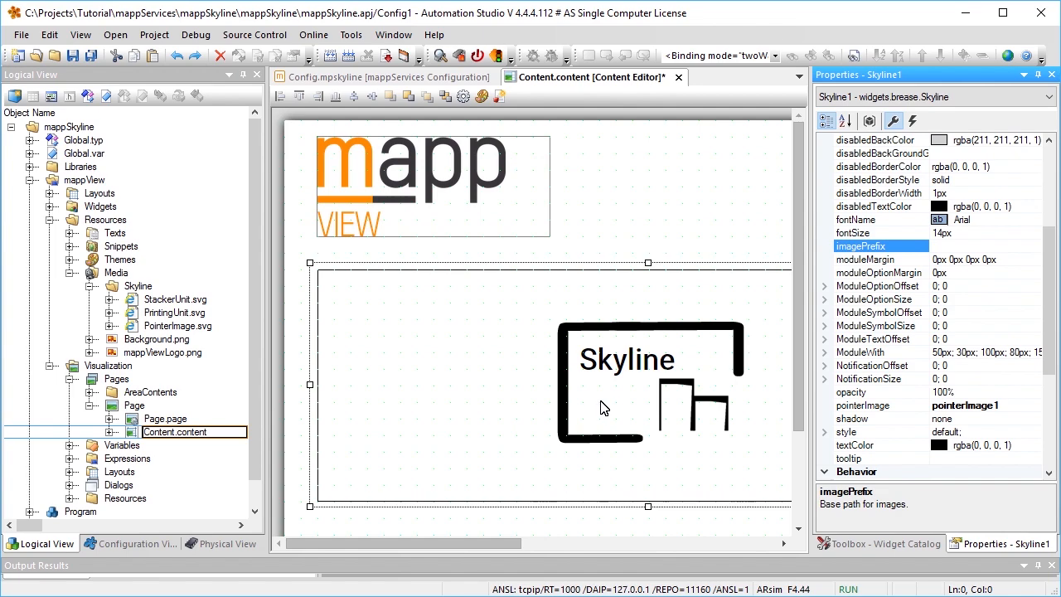
mouse_move(941, 249)
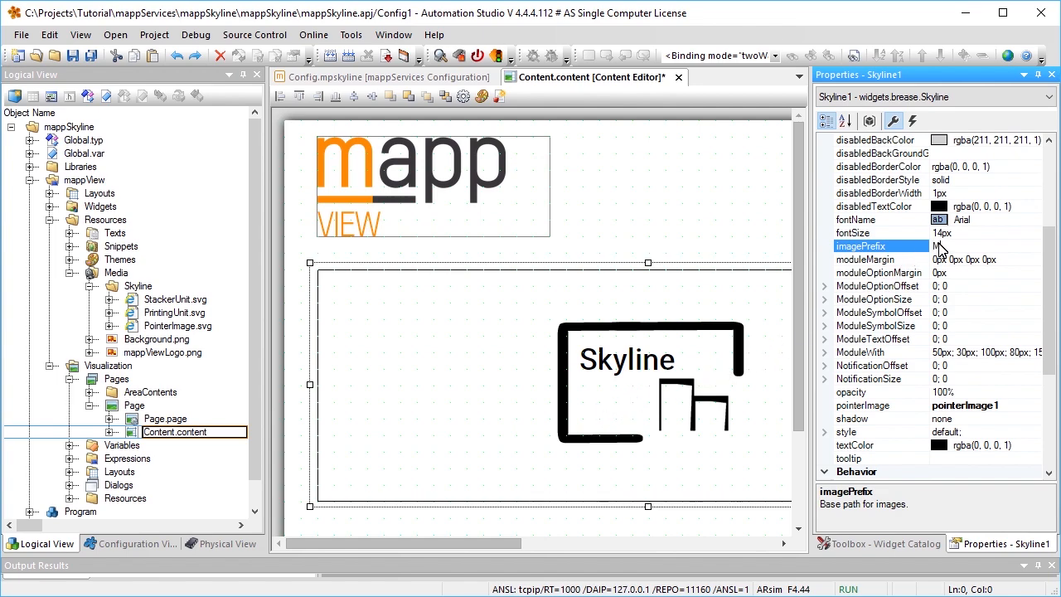
- Set Skyline1's imagePrefix to Media/Skyline/ and select the Libraries folder
type("Media/")
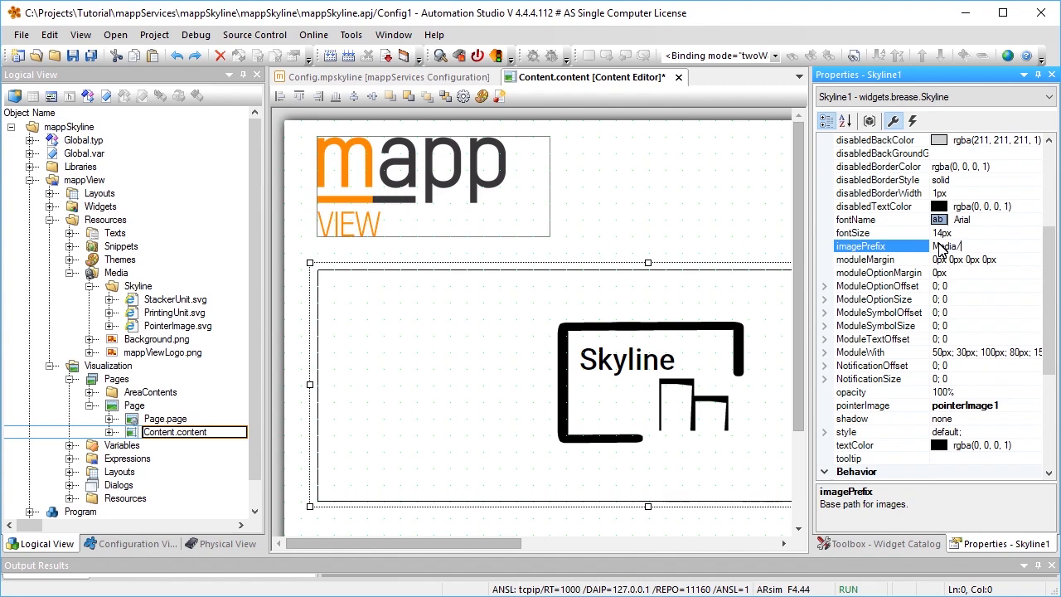
type("Skyline/")
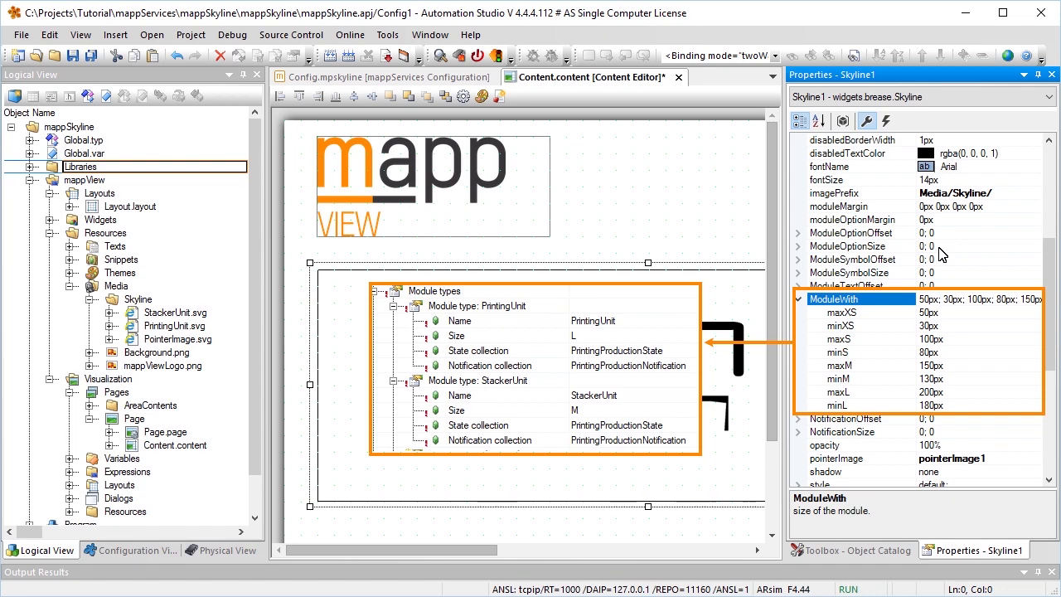
left_click(823, 219)
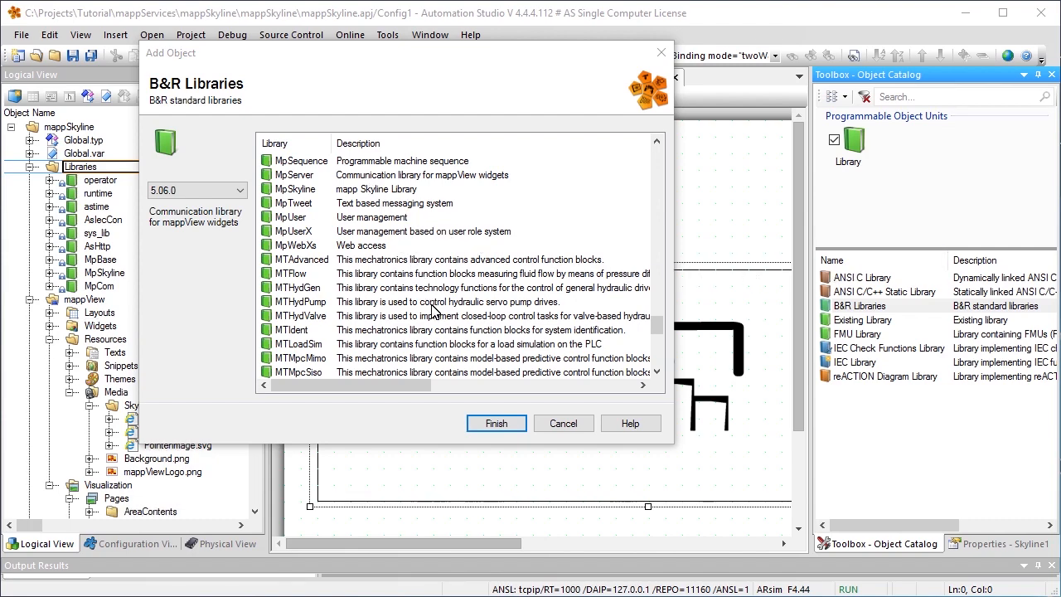
- Add the MpServer library from the B&R standard libraries
left_click(496, 422)
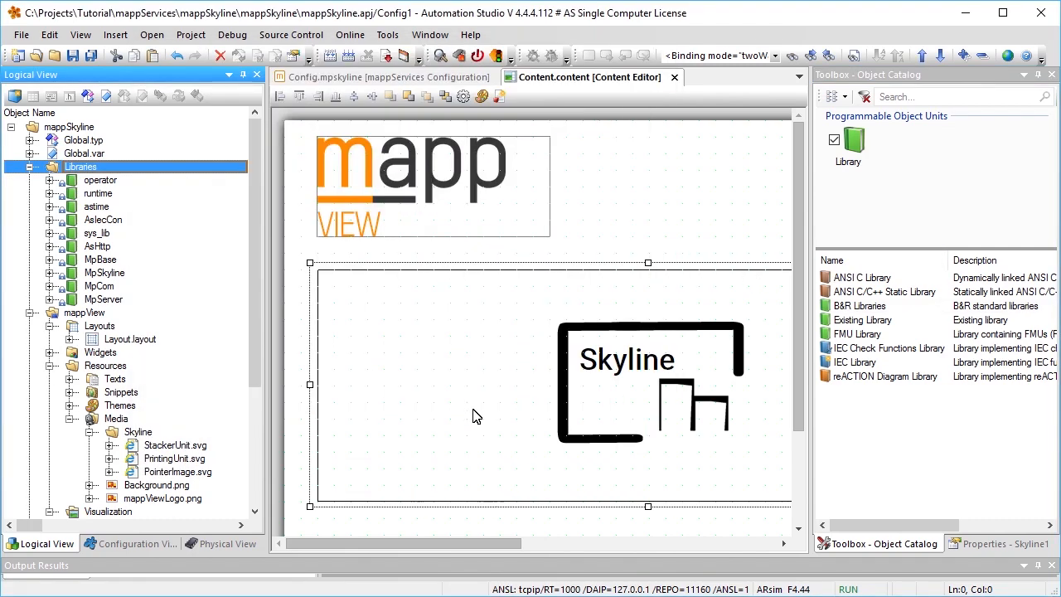